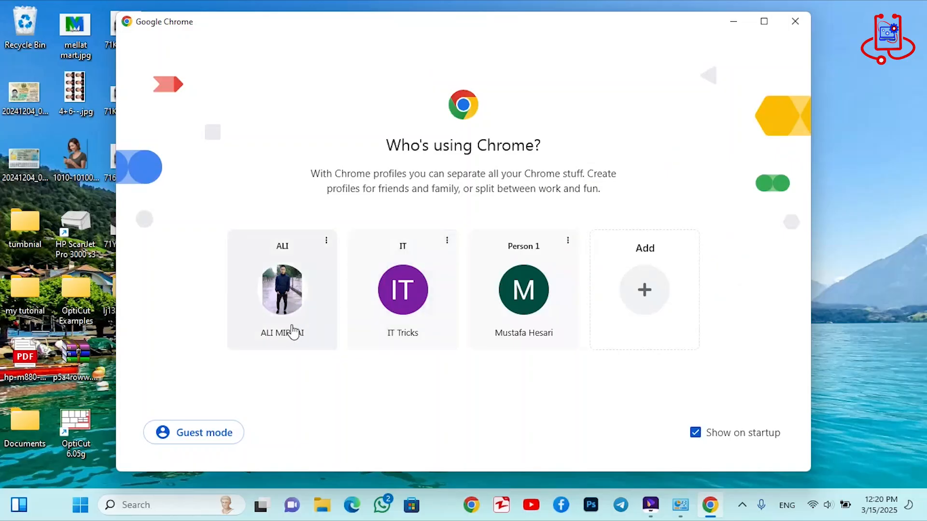
- Start browsing with an existing Chrome profile to search for the HP LaserJet 1320 driver
left_click(282, 290)
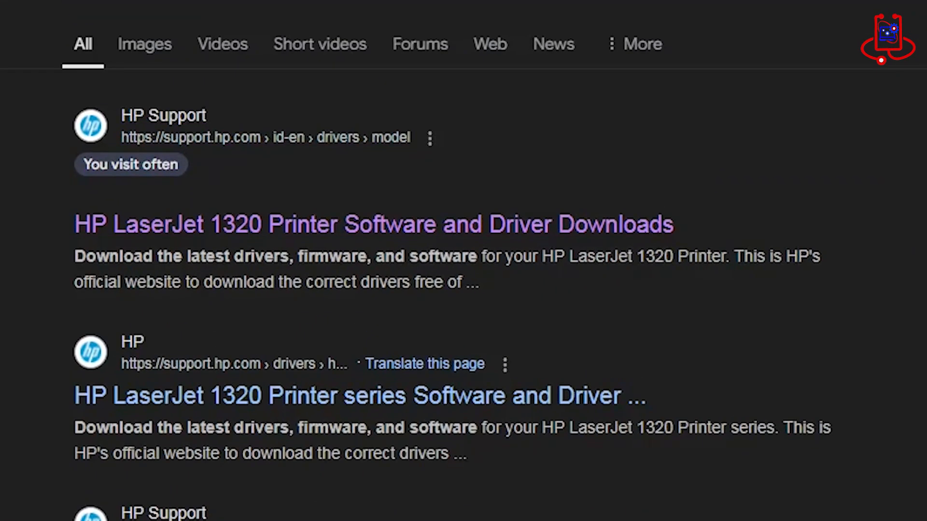
- Scroll the Google results toward the support.hp.com LaserJet 1320 driver link
scroll("up", 3)
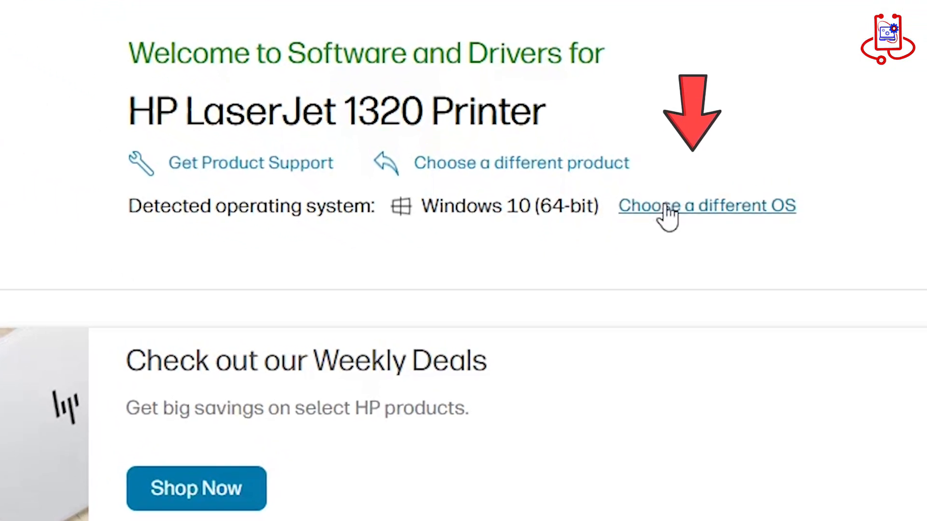
- Choose a different OS: Windows, version Windows Vista (64-bit), and update the driver listings
left_click(706, 206)
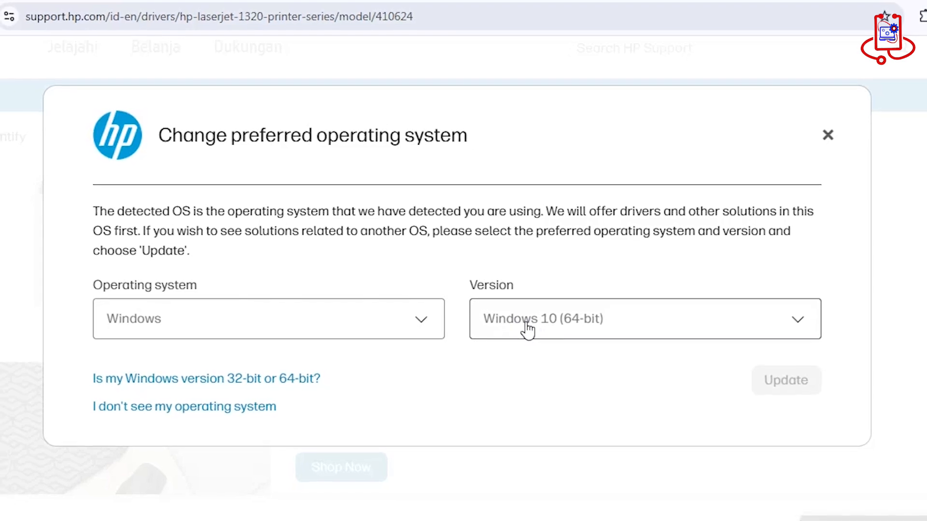
left_click(268, 319)
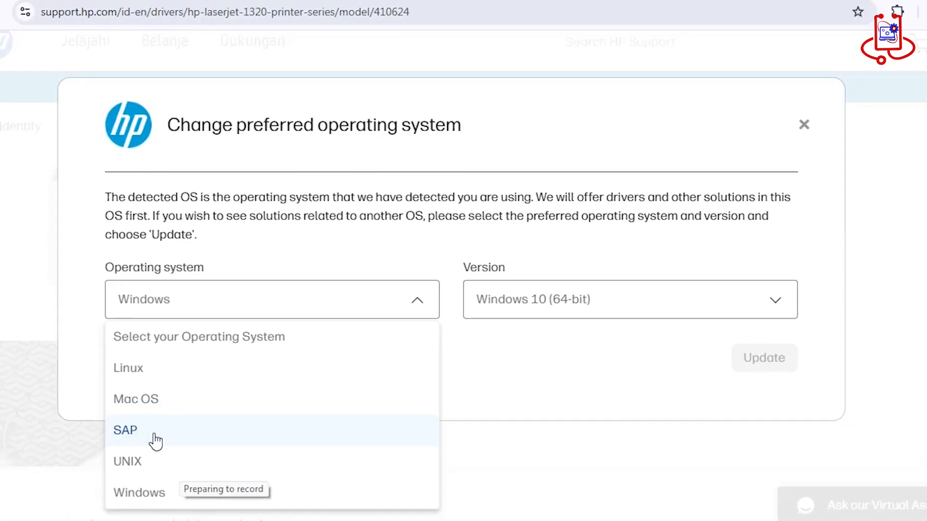
left_click(139, 493)
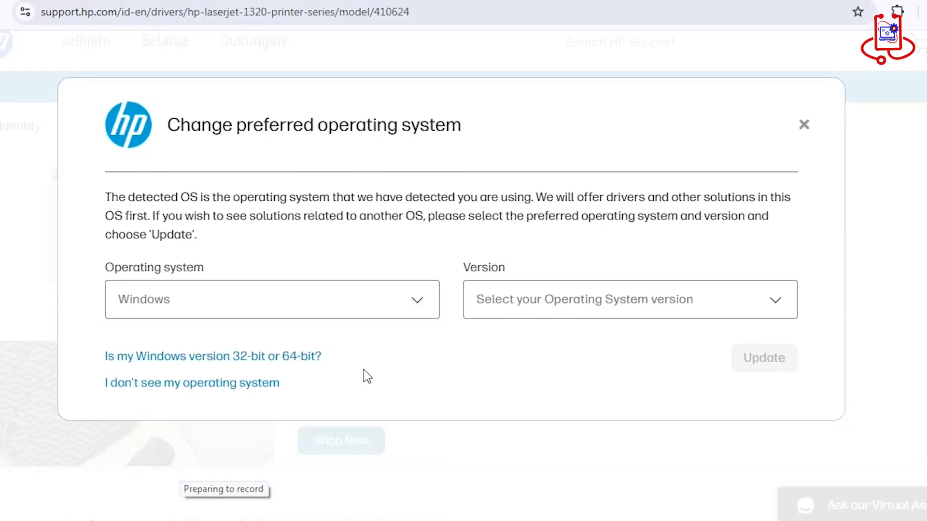
mouse_move(585, 299)
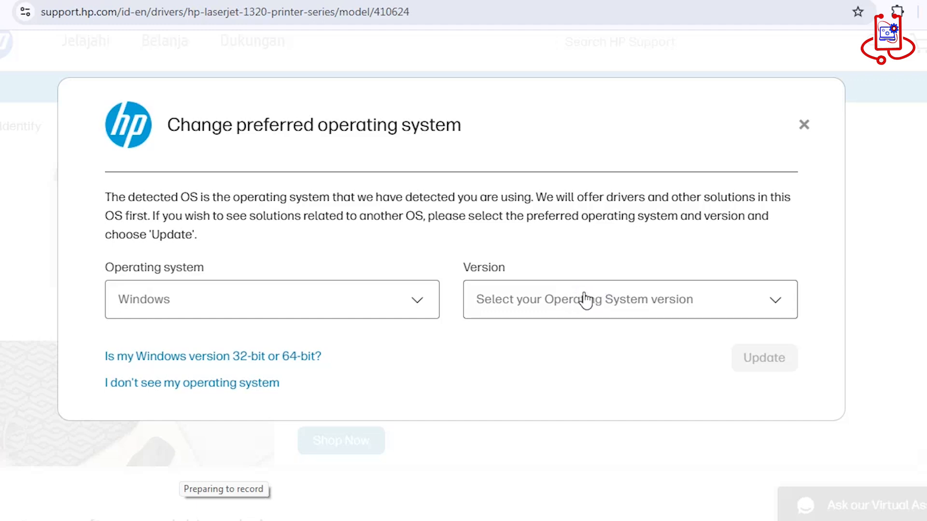
left_click(630, 299)
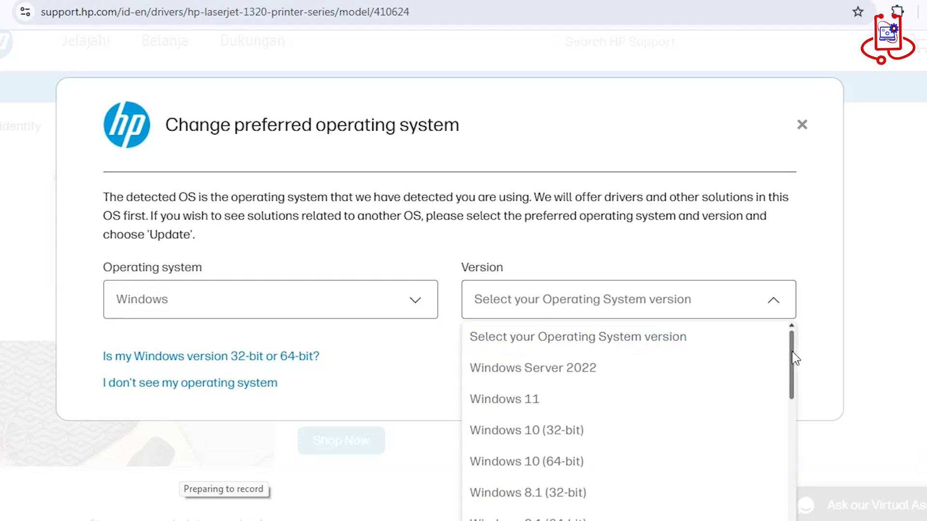
scroll("down", 3)
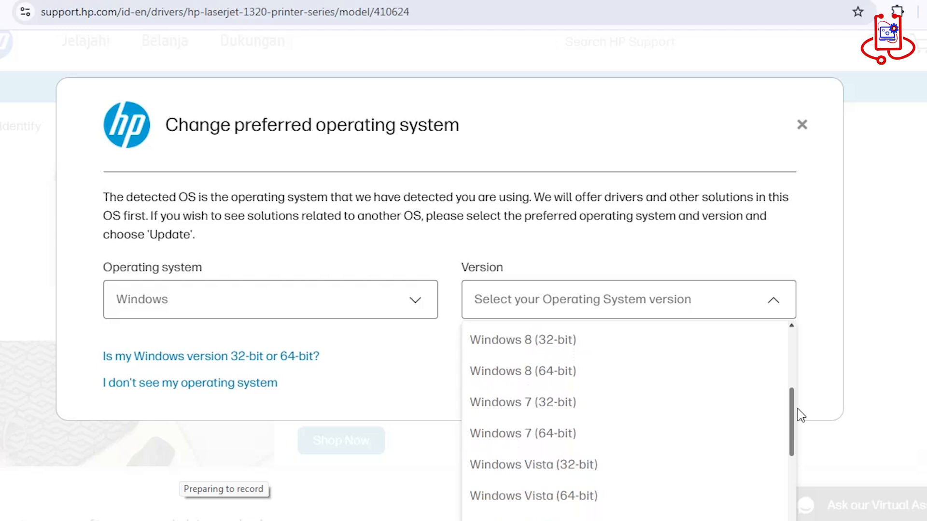
scroll("down", 3)
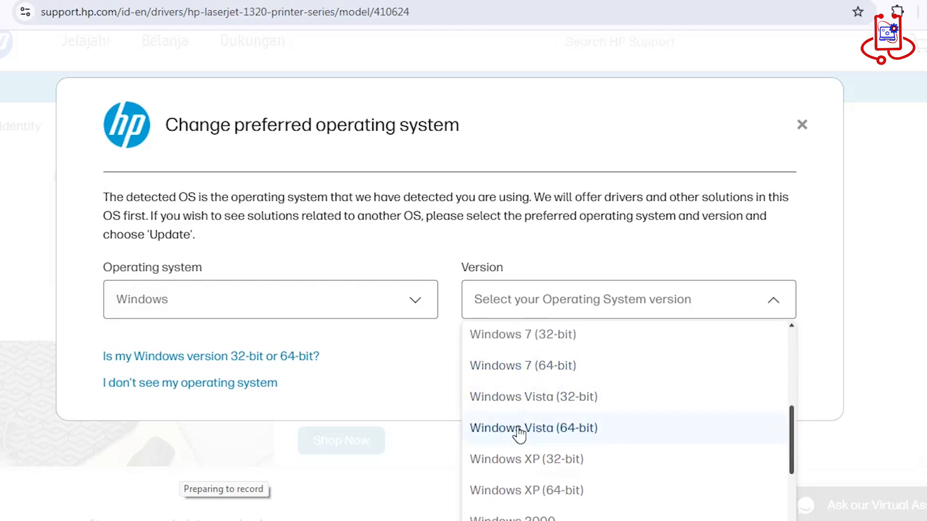
mouse_move(532, 397)
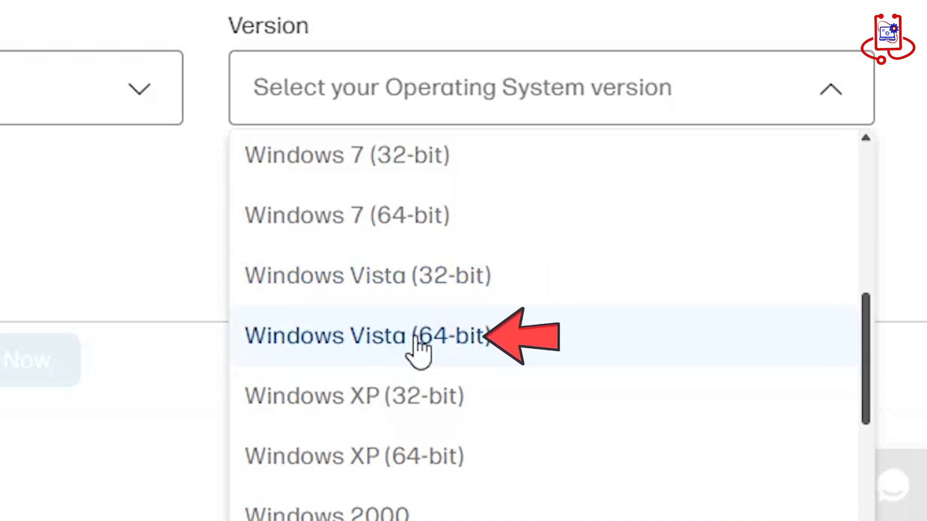
left_click(363, 336)
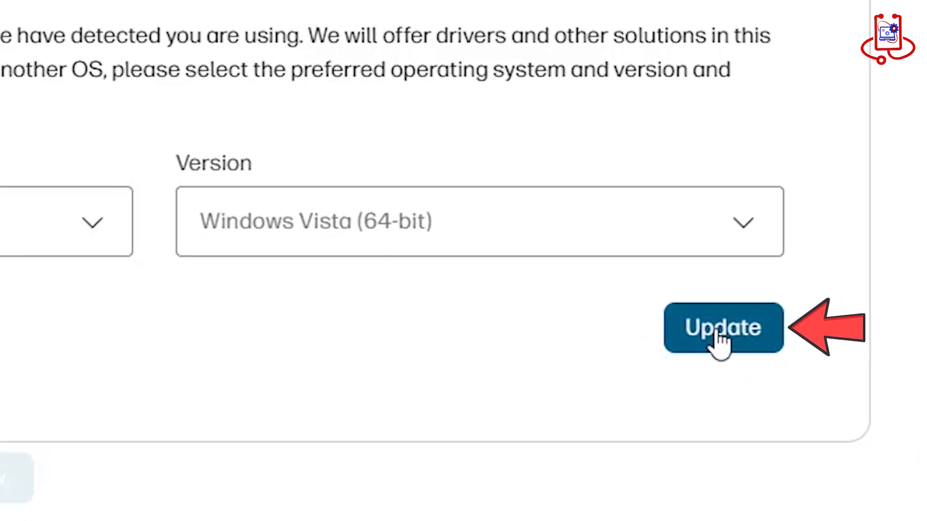
left_click(723, 328)
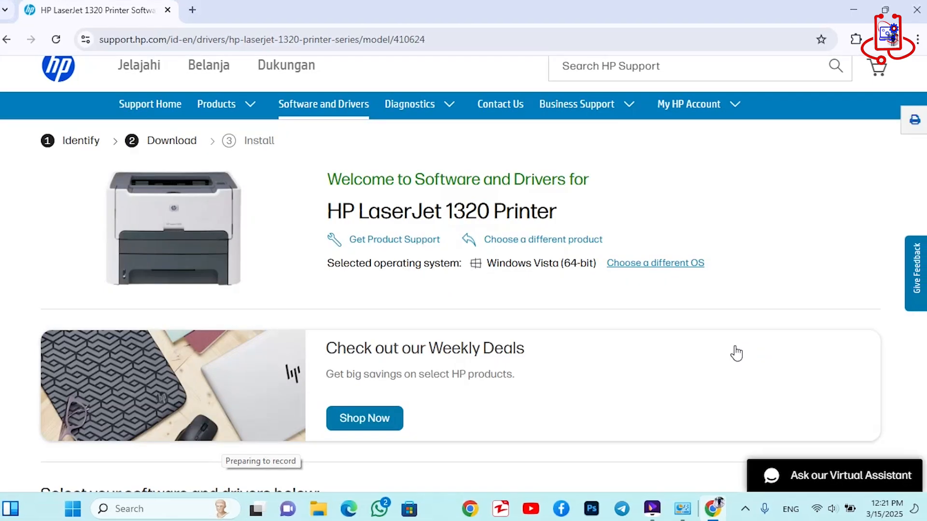
- Expand the driver list, download the HP LaserJet 1320 PCL6 Driver and show its download folder
scroll("down", 3)
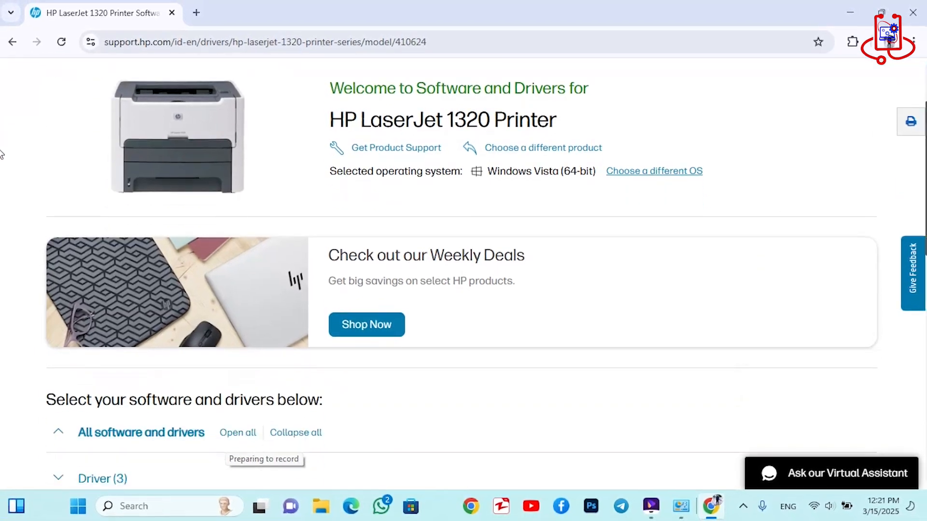
scroll("down", 3)
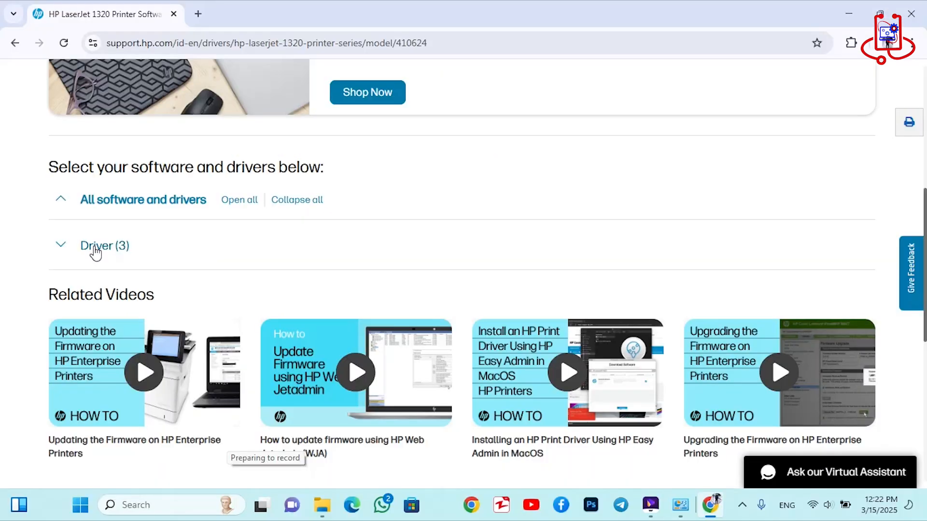
left_click(105, 246)
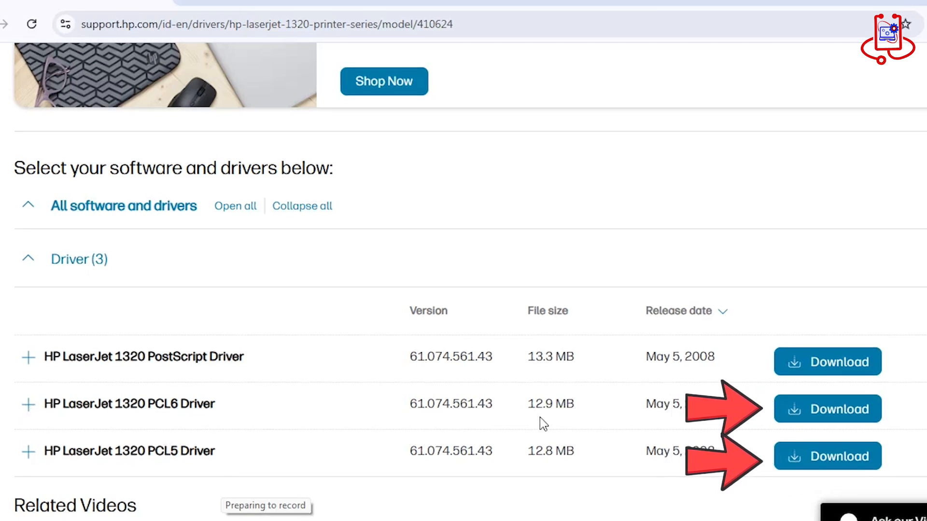
mouse_move(792, 410)
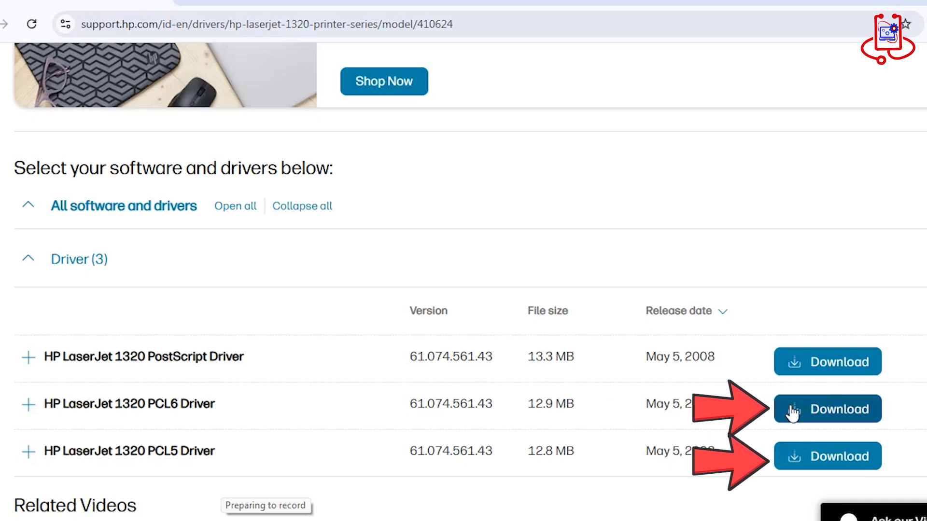
left_click(826, 409)
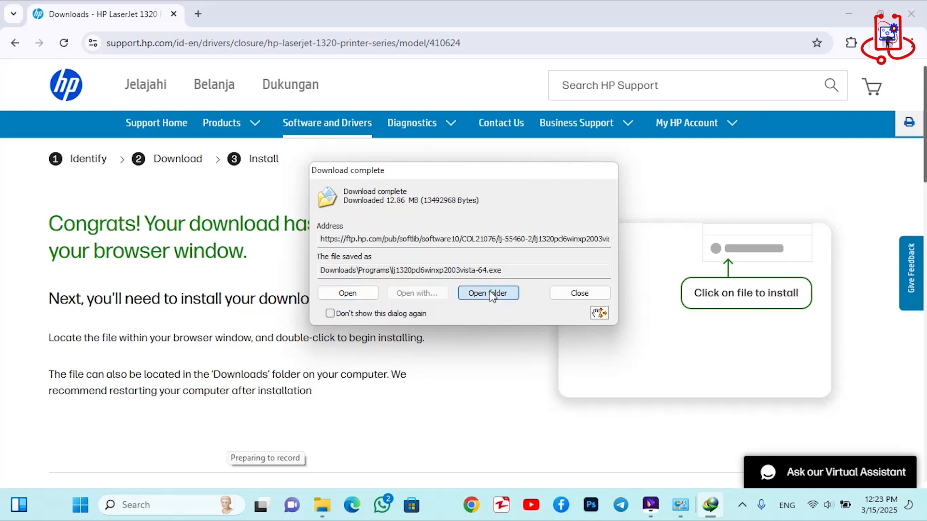
left_click(488, 293)
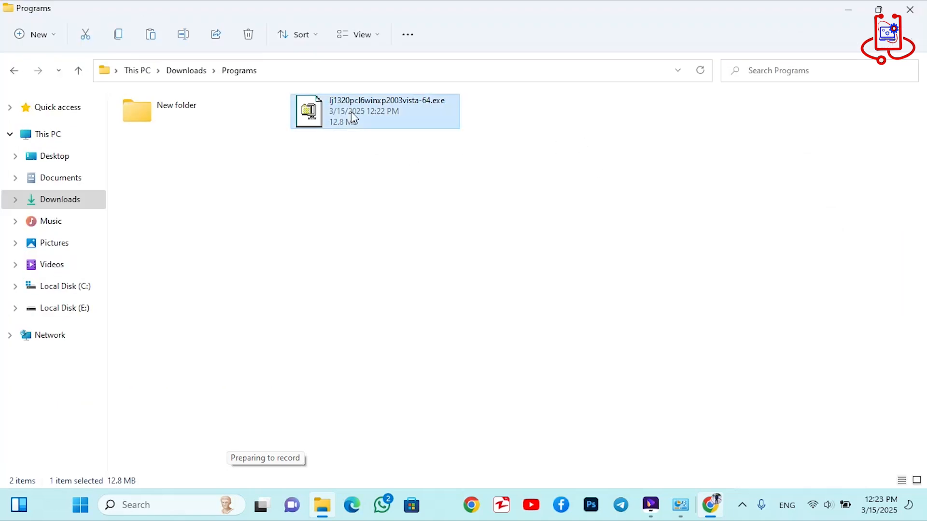
- Extract the downloaded .exe into the lj1320pcl6winxp2003vista-64 folder via Show more options > Extract files
right_click(375, 111)
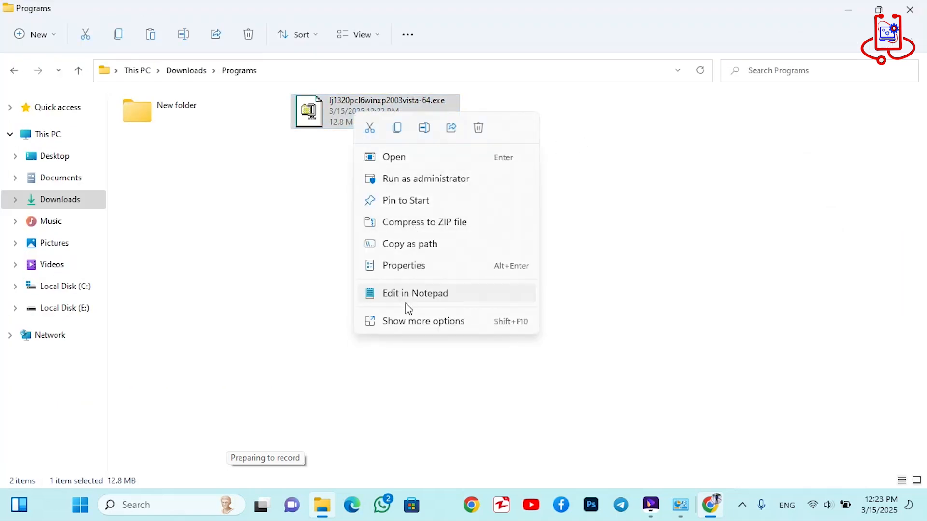
left_click(422, 321)
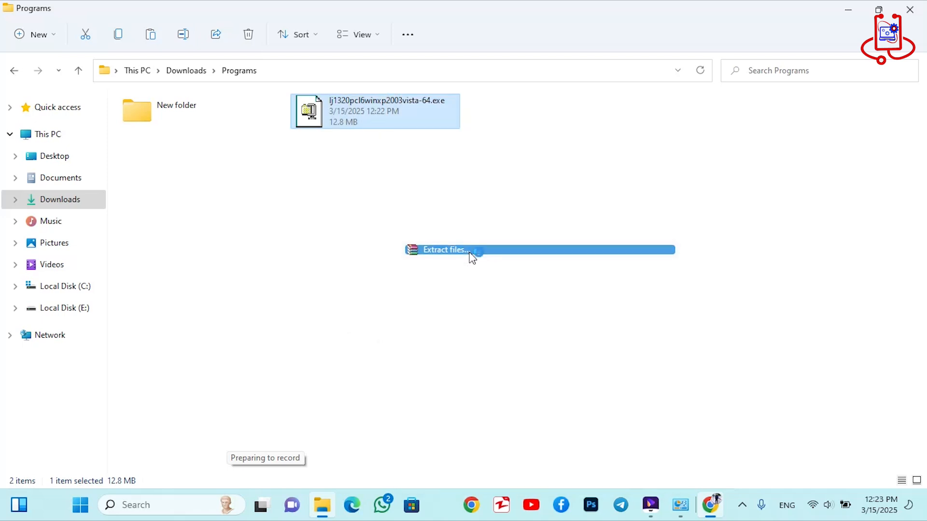
left_click(444, 249)
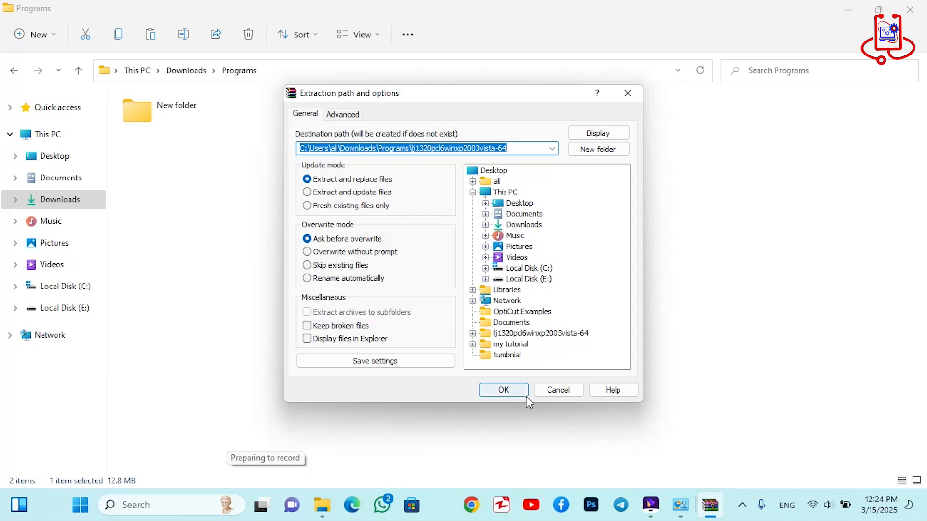
left_click(502, 390)
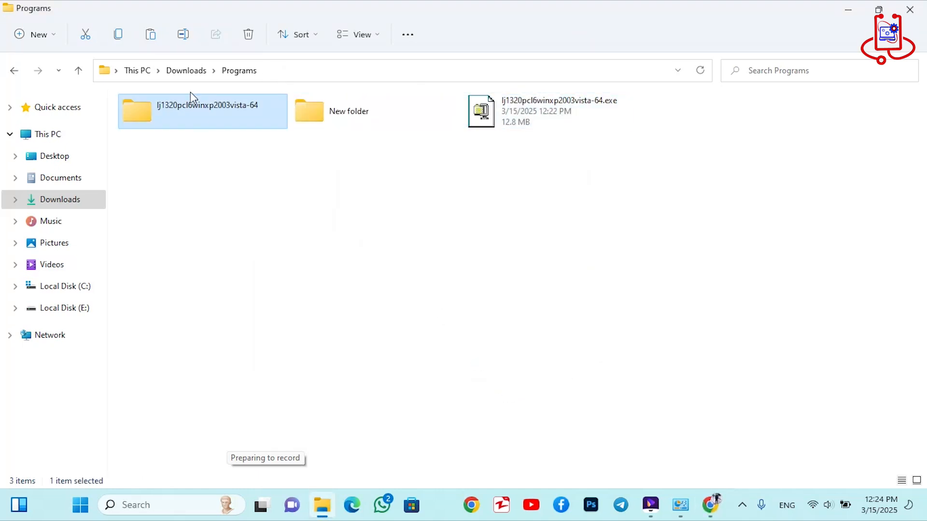
mouse_move(163, 105)
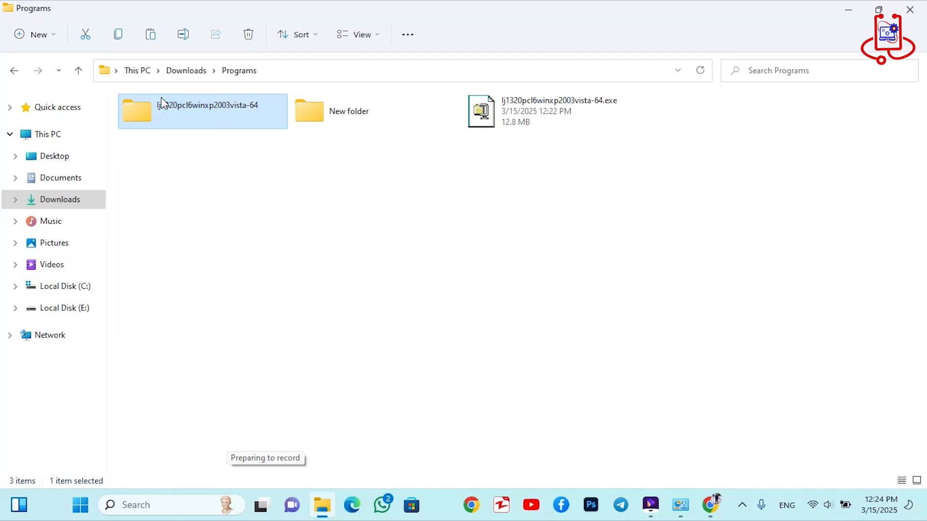
right_click(203, 111)
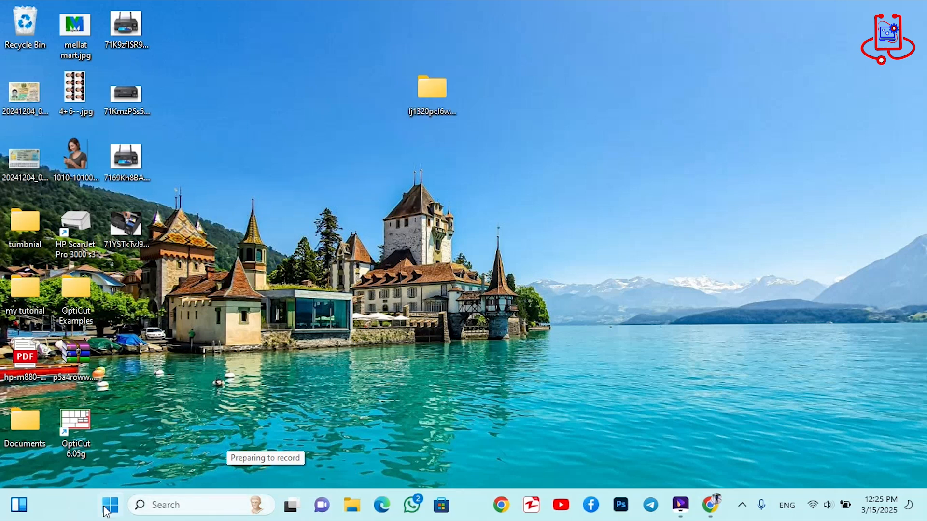
- Search the Start menu for 'Control Panel' to launch it
left_click(109, 505)
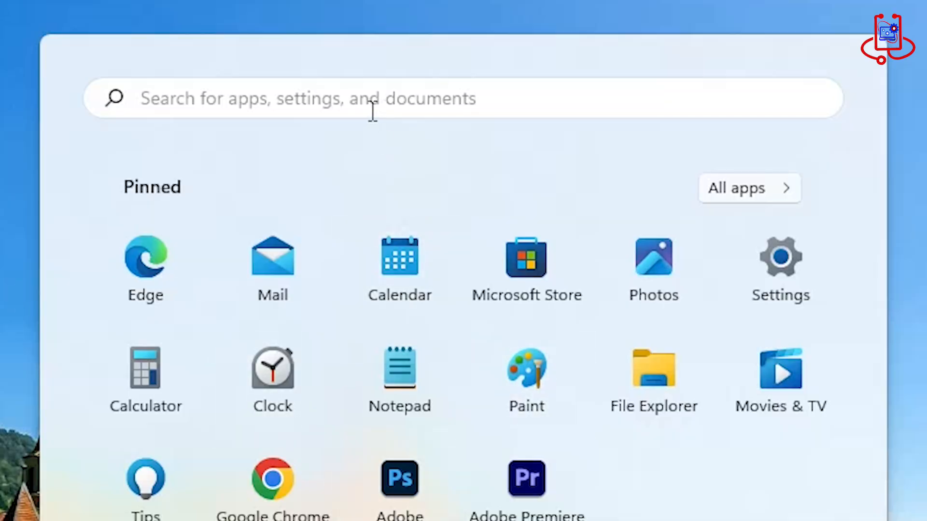
mouse_move(367, 110)
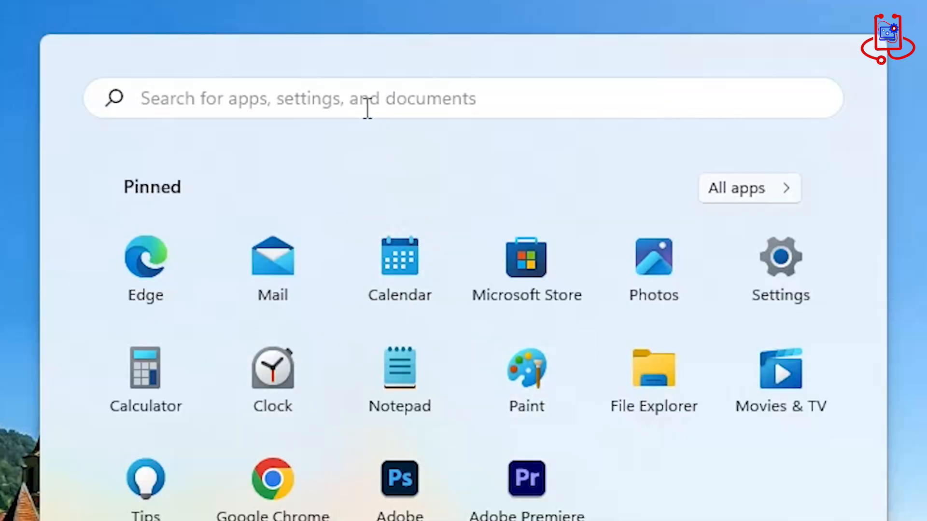
type("Control Panel")
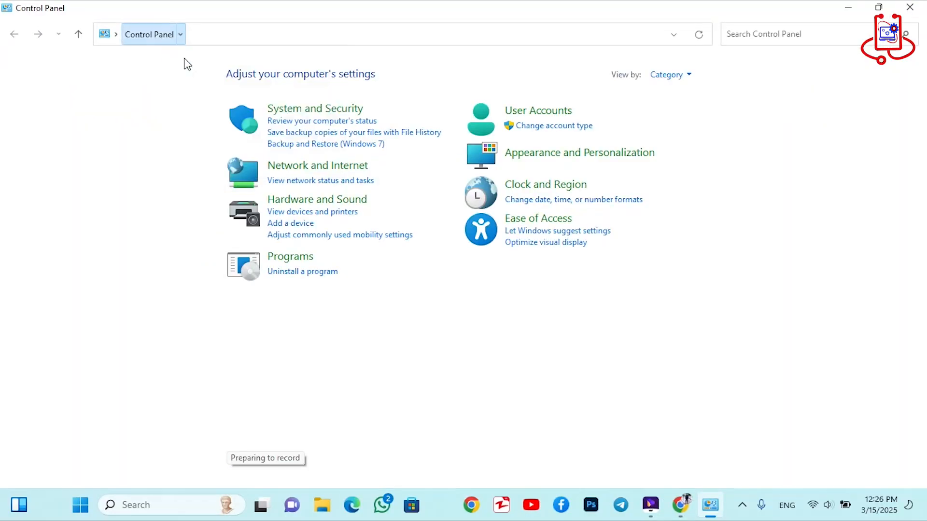
- View Control Panel by Large icons and select the hp LaserJet 1320 series in Devices and Printers
left_click(666, 74)
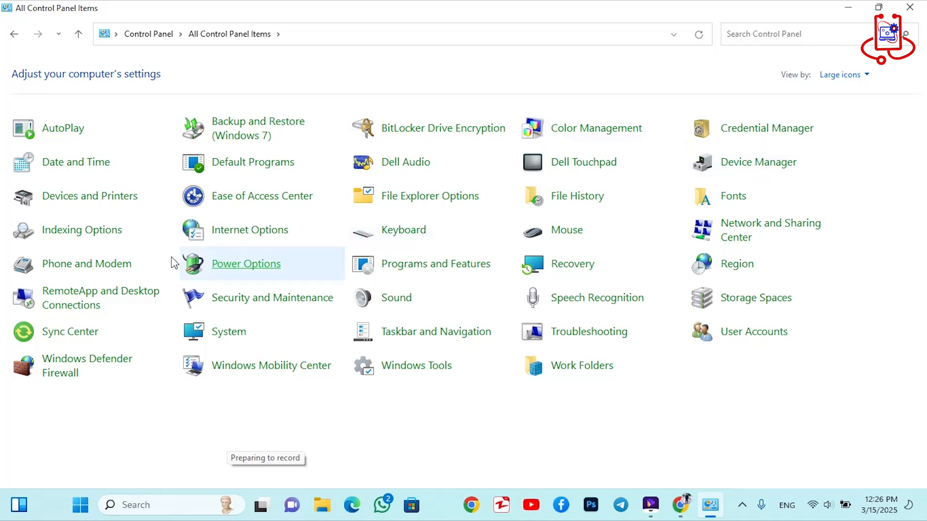
mouse_move(90, 196)
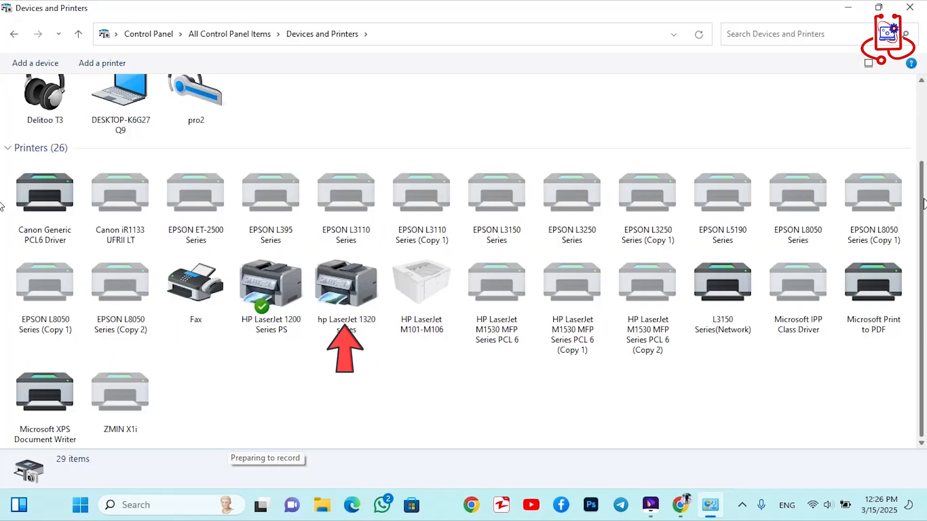
left_click(346, 286)
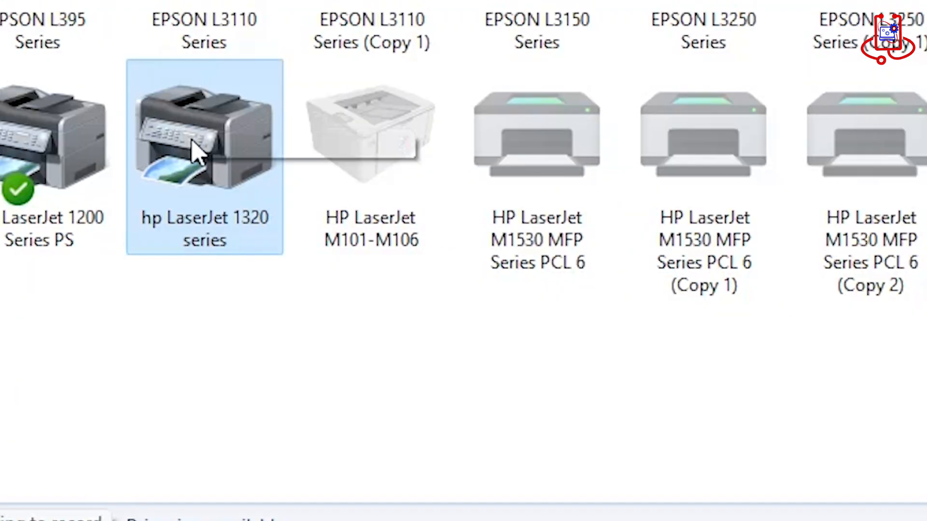
- From the printer's Properties Hardware list, view USB Printing Support's driver details with admin Change settings
right_click(204, 136)
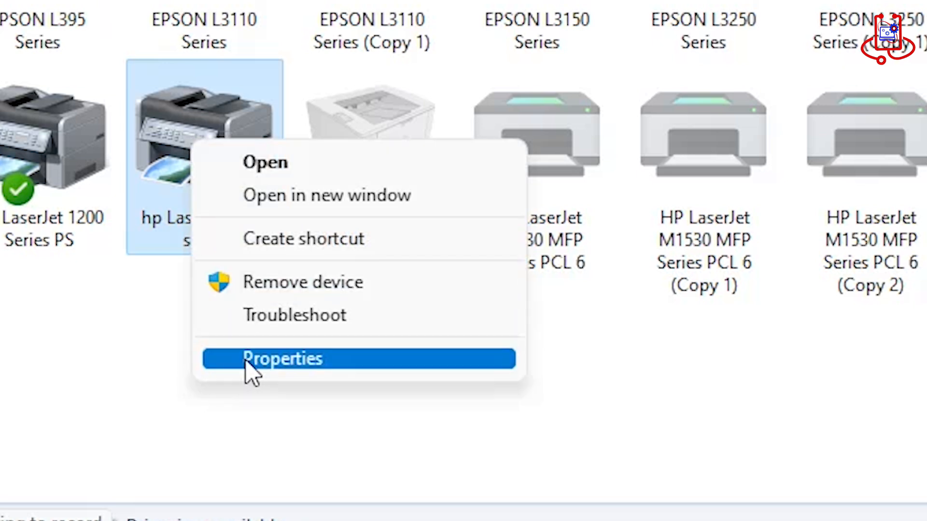
left_click(282, 359)
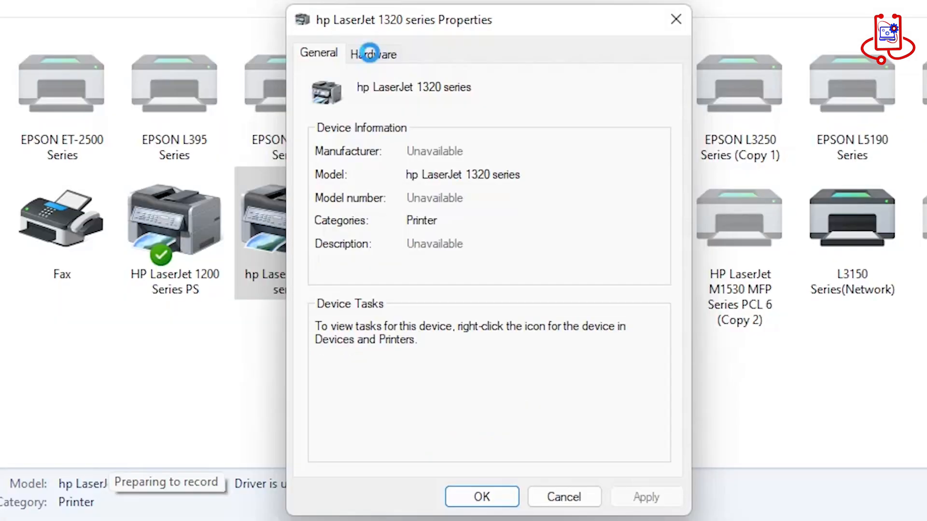
left_click(372, 53)
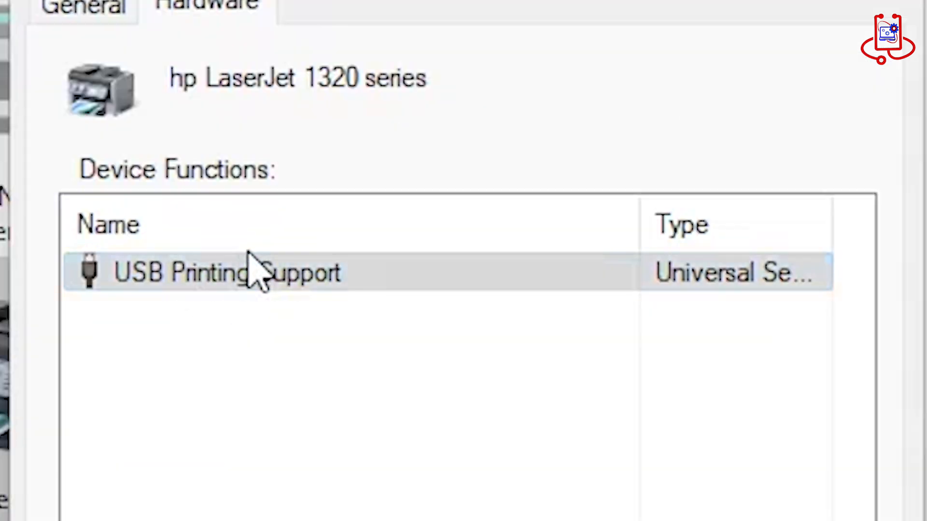
double_click(224, 272)
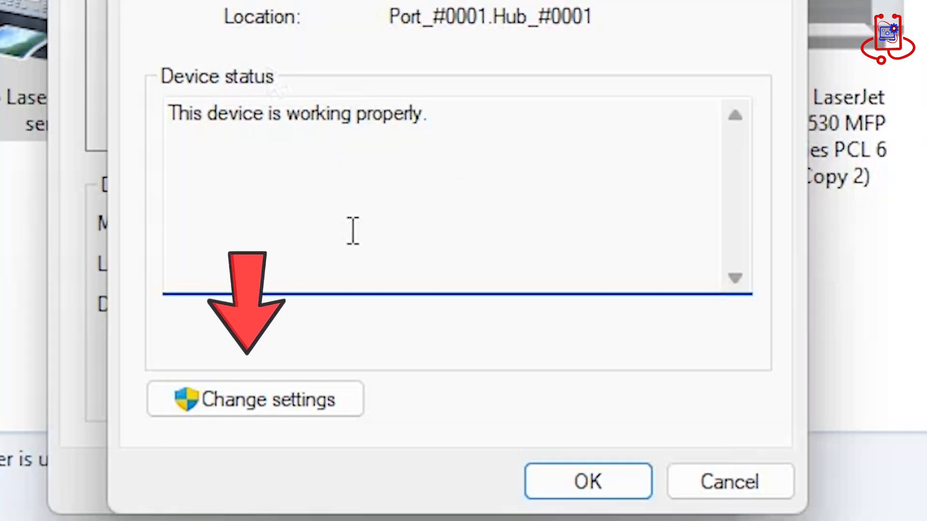
mouse_move(295, 393)
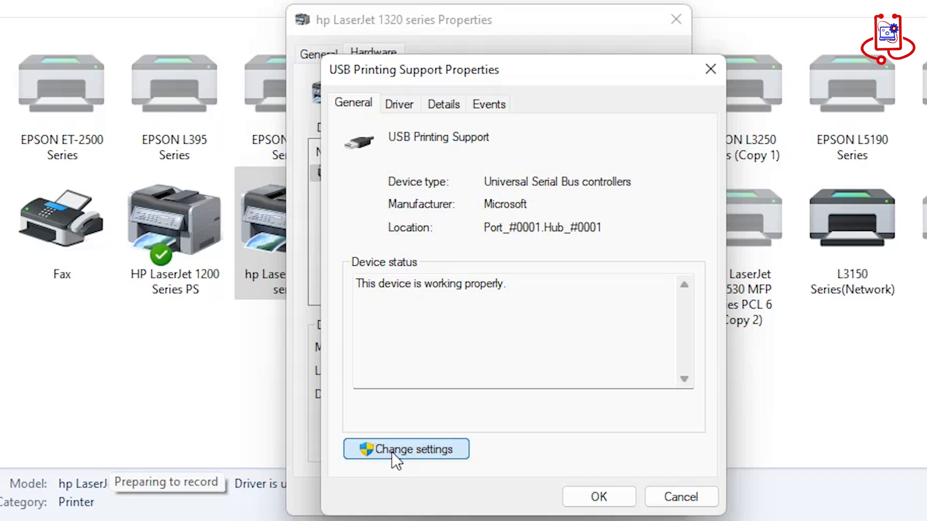
left_click(406, 450)
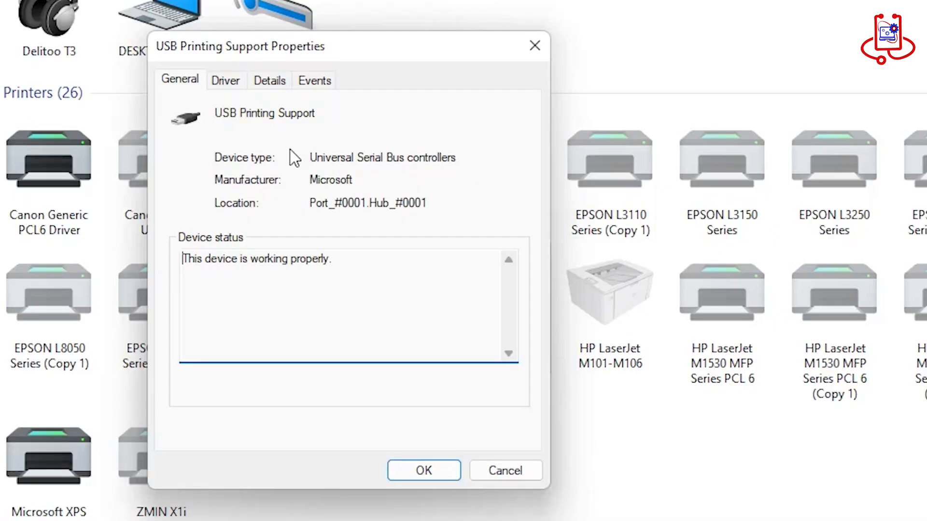
left_click(226, 80)
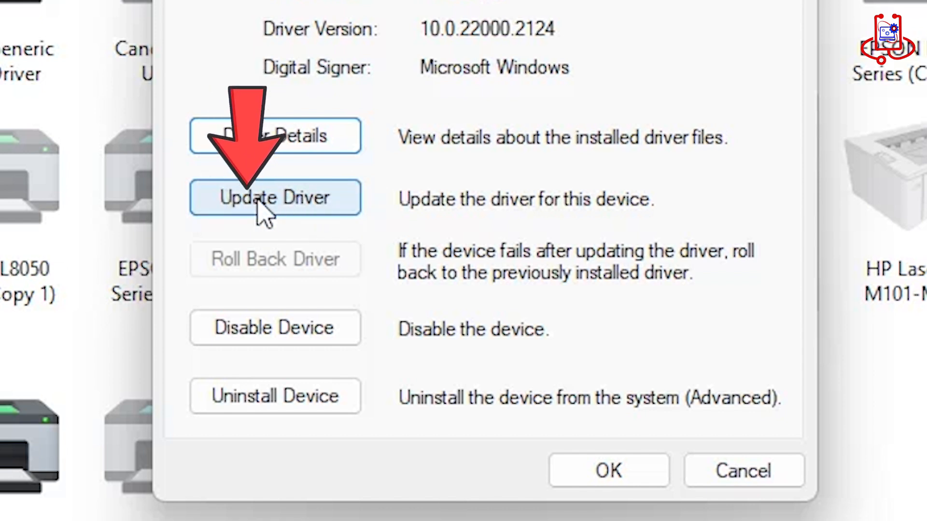
- Start Update Driver for USB Printing Support and choose Browse my computer for drivers
left_click(274, 197)
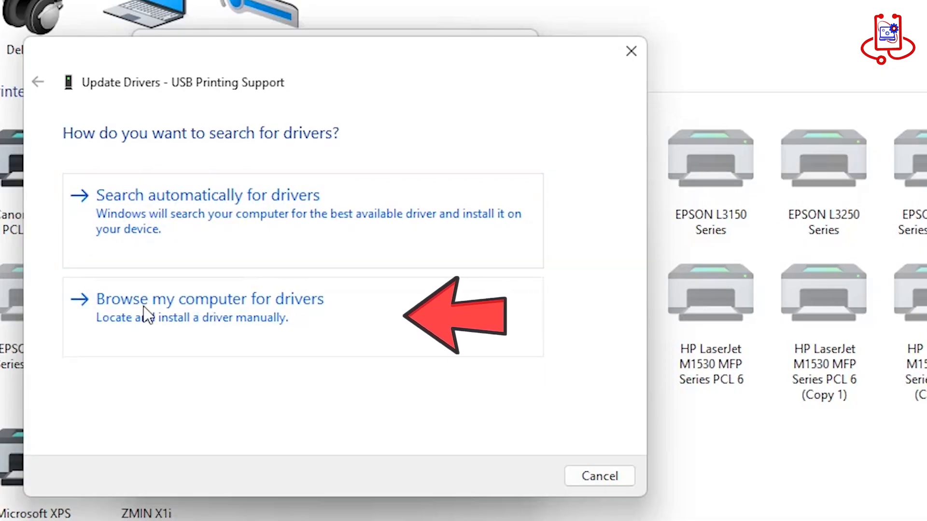
left_click(208, 299)
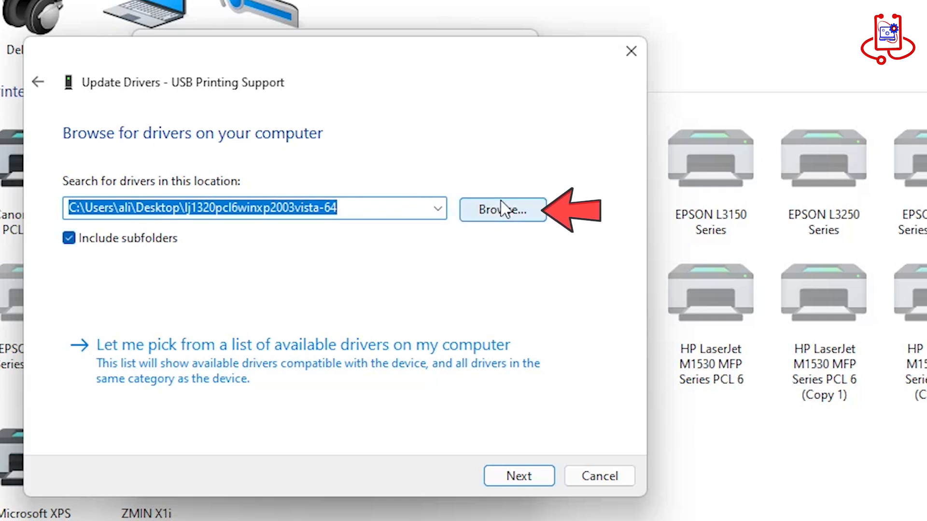
- Browse to Desktop and confirm the lj1320pcl6winxp2003vista-64 folder as the driver search location
left_click(502, 210)
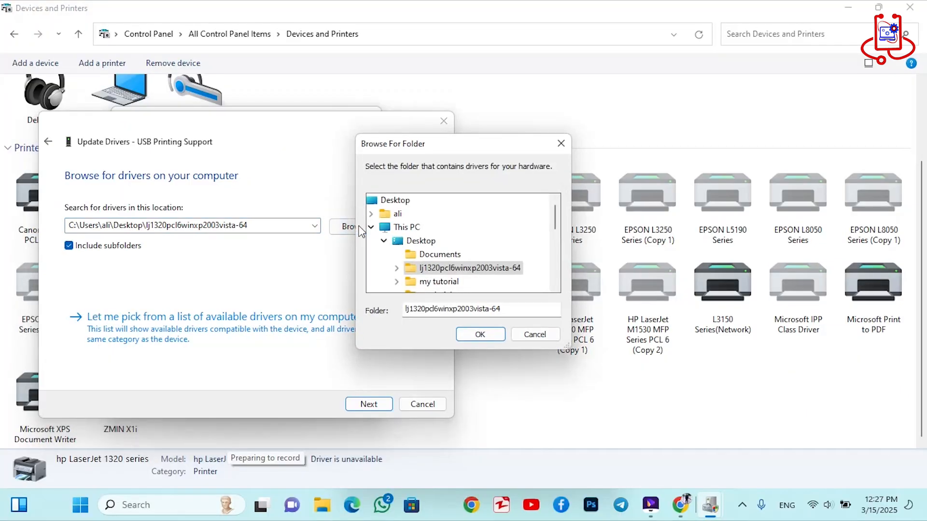
left_click(430, 240)
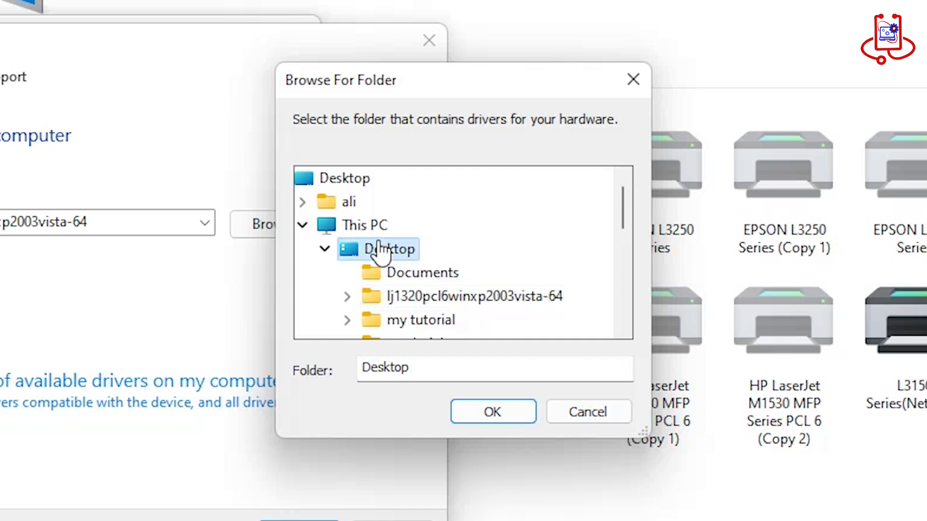
scroll("down", 3)
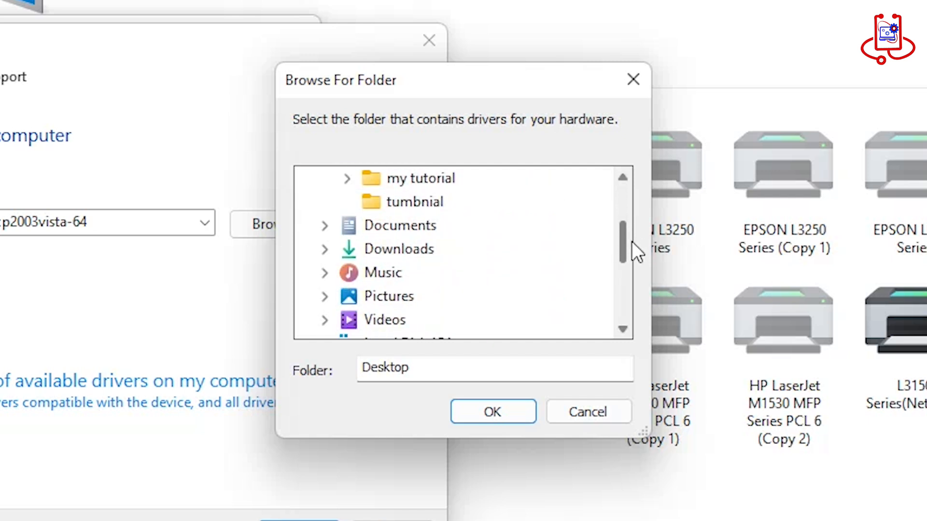
left_click(455, 249)
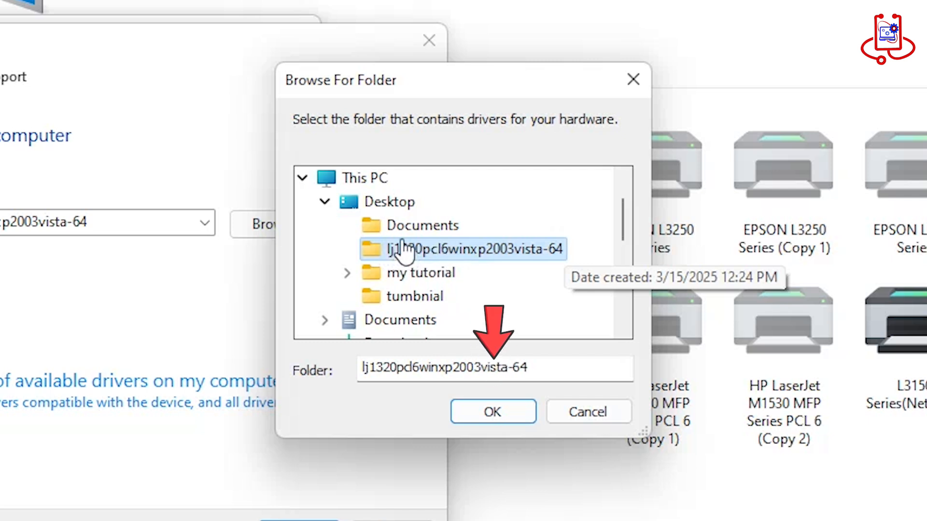
left_click(492, 412)
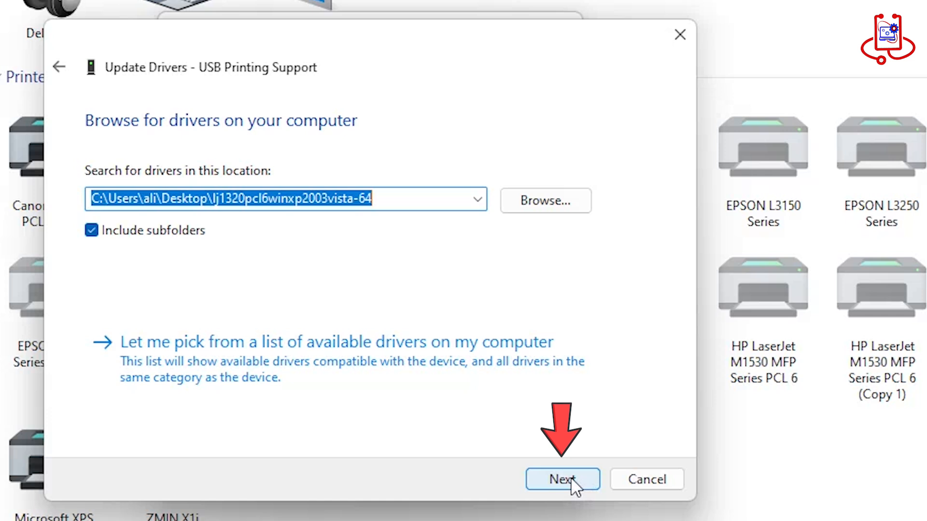
- Search the chosen folder for drivers and close the wizard, leaving hp LaserJet 1320 PCL 5 as default
left_click(562, 479)
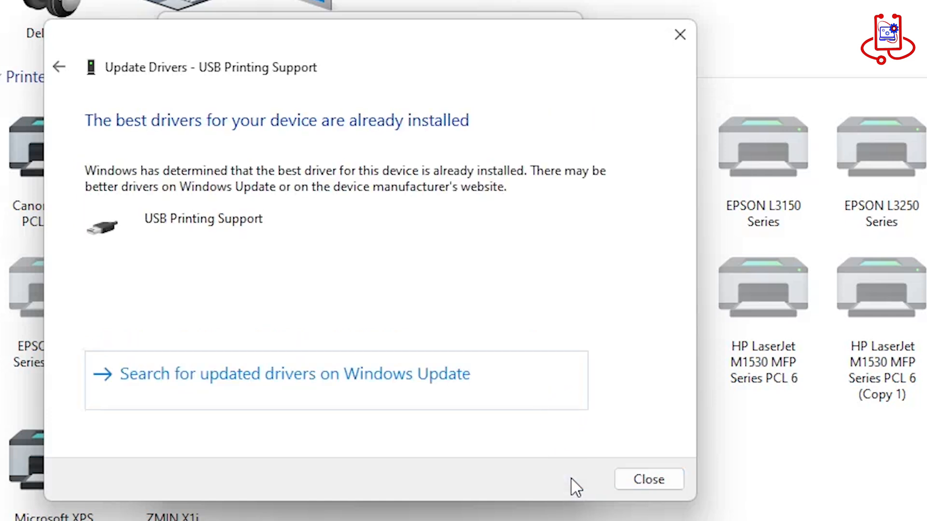
mouse_move(393, 132)
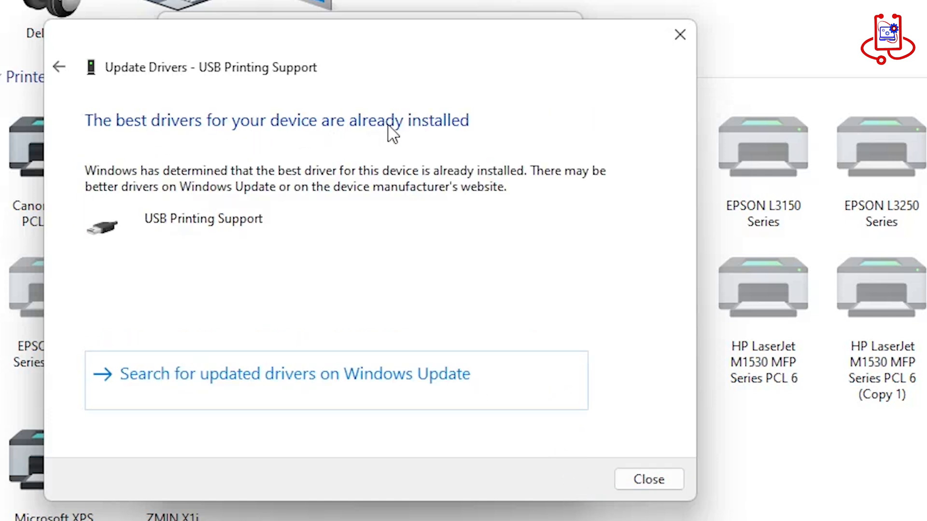
left_click(649, 479)
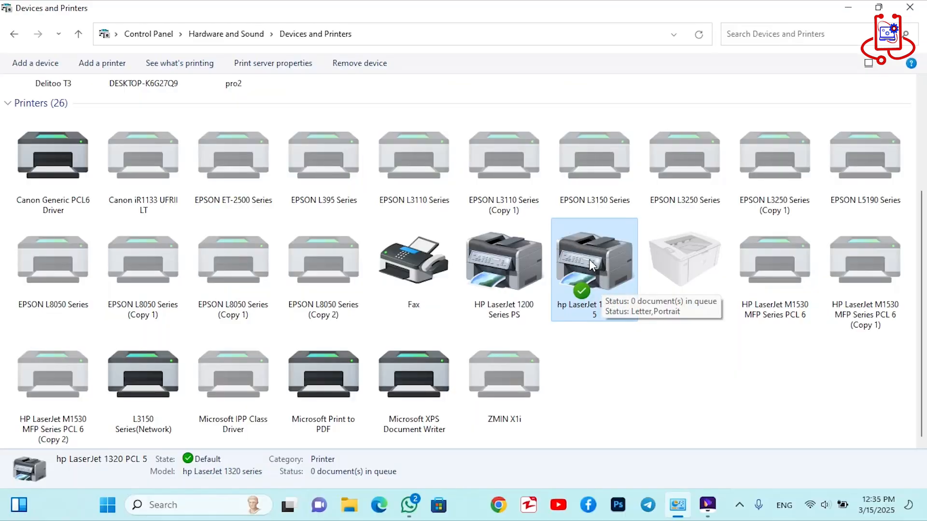
- Send a test page to the hp LaserJet 1320 PCL 5 from its Printer properties
right_click(594, 266)
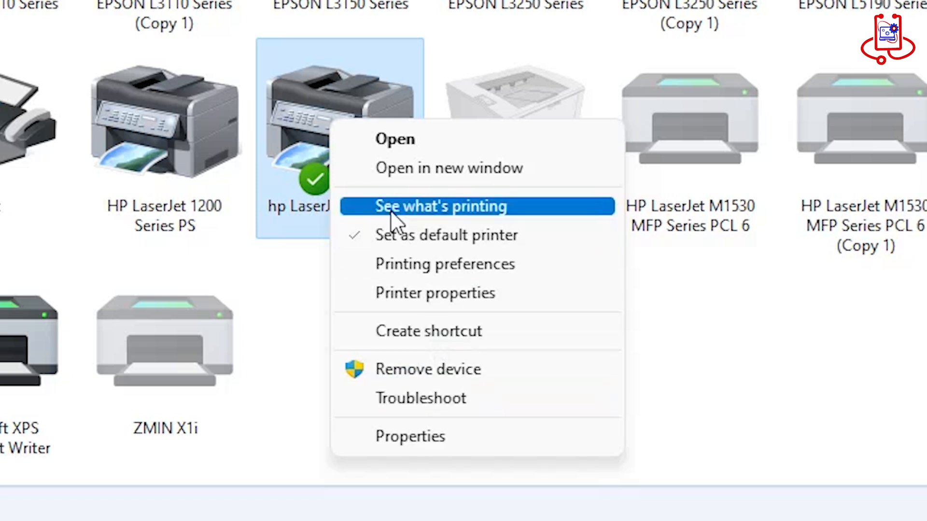
mouse_move(437, 293)
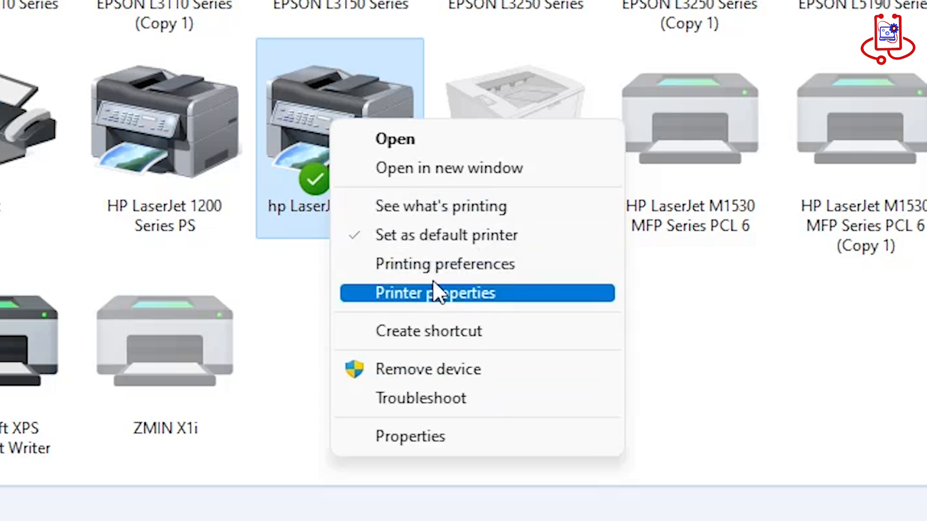
left_click(434, 293)
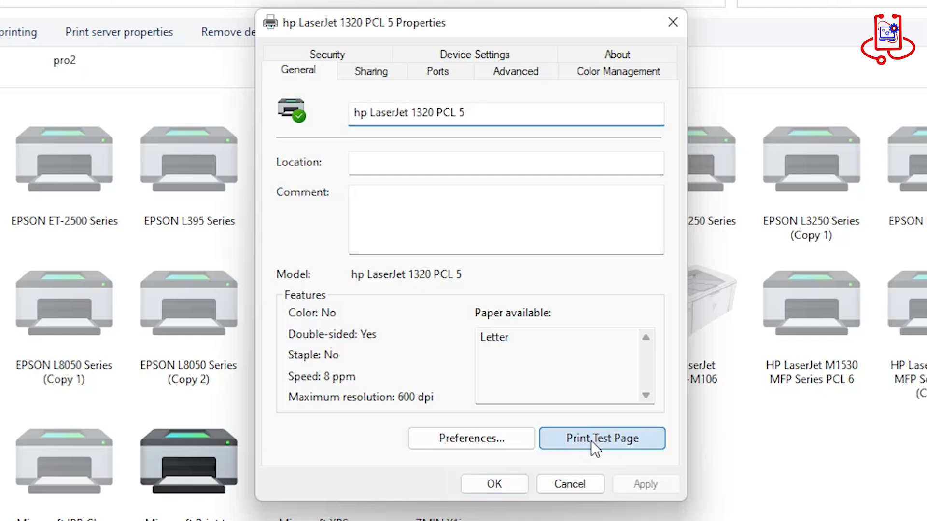
left_click(601, 438)
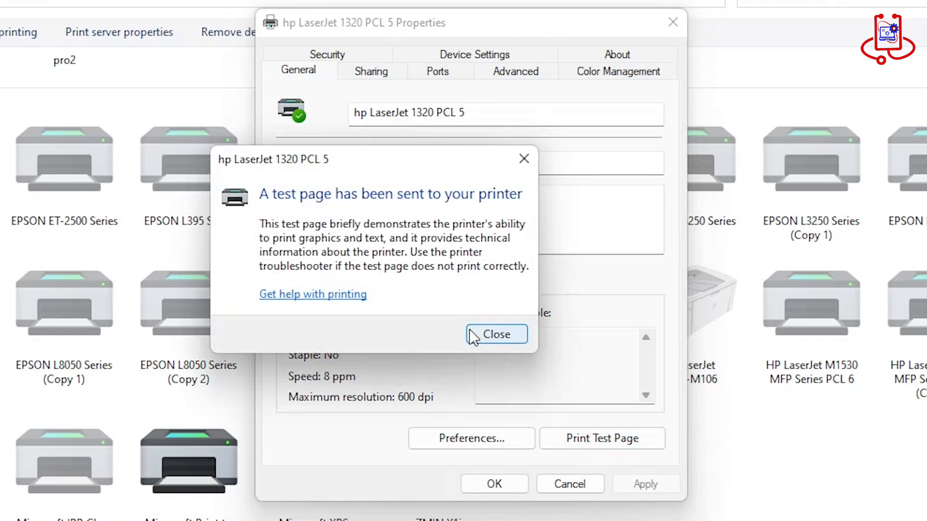